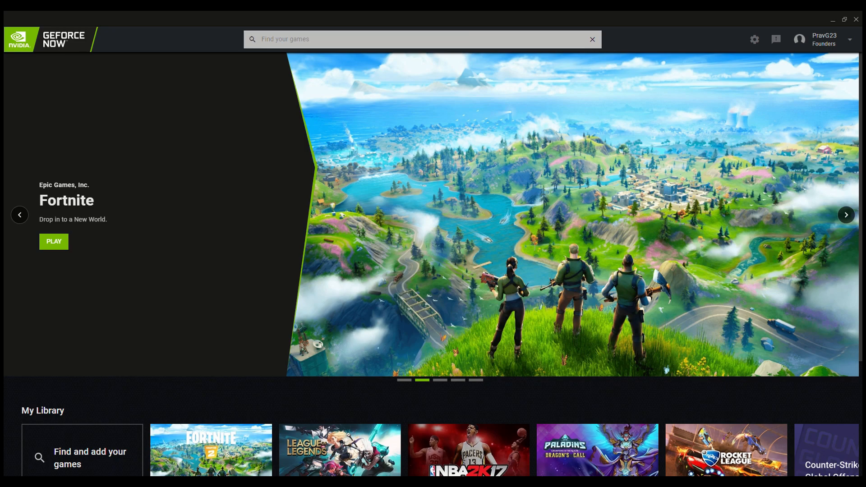
Step: Advance the home-screen featured carousel to the League of Legends banner
click(846, 215)
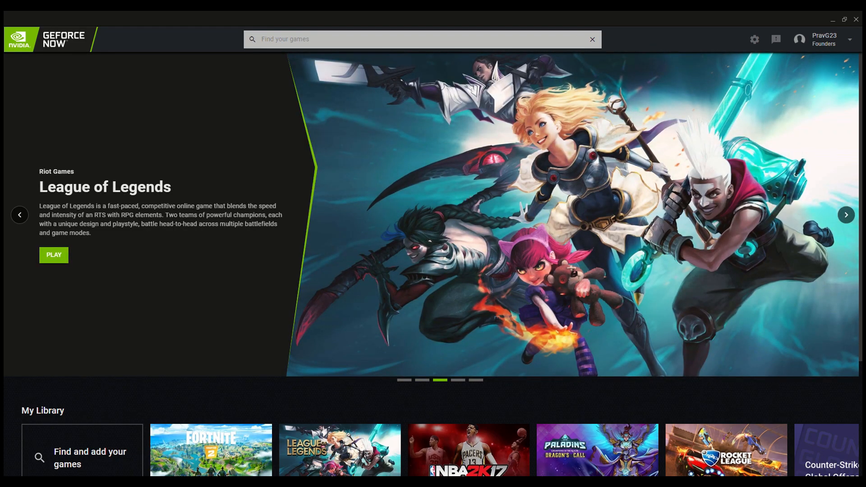
mouse_move(773, 365)
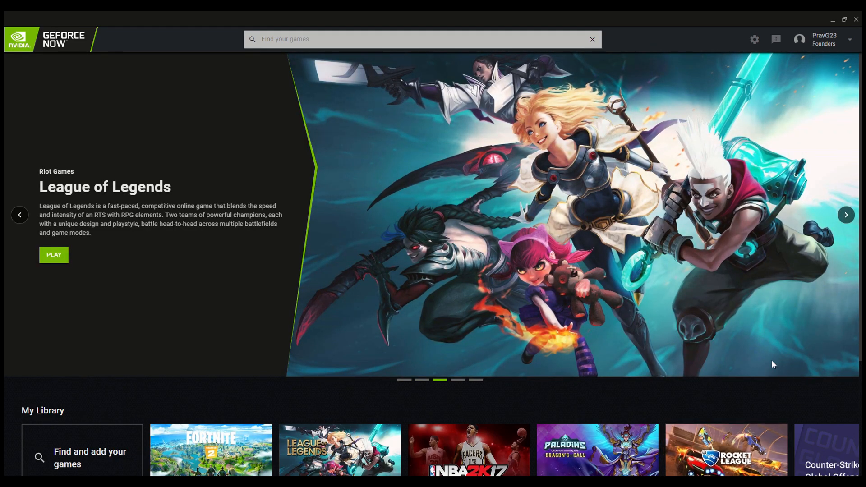
mouse_move(768, 377)
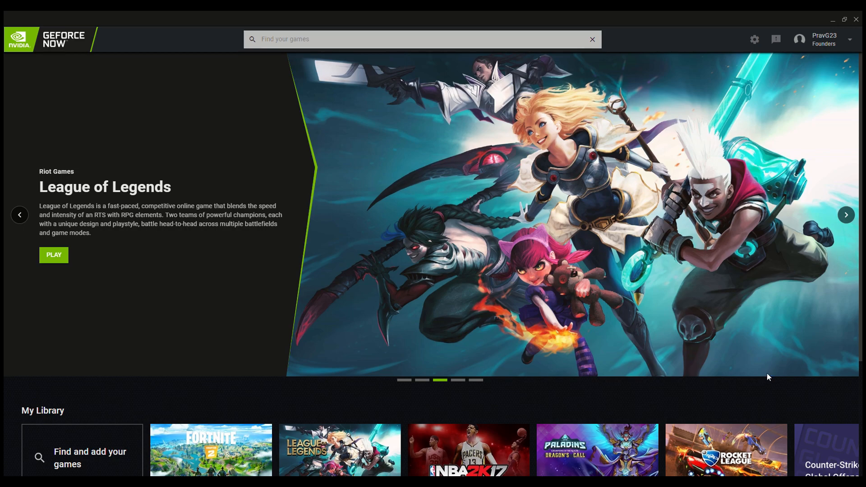
mouse_move(812, 123)
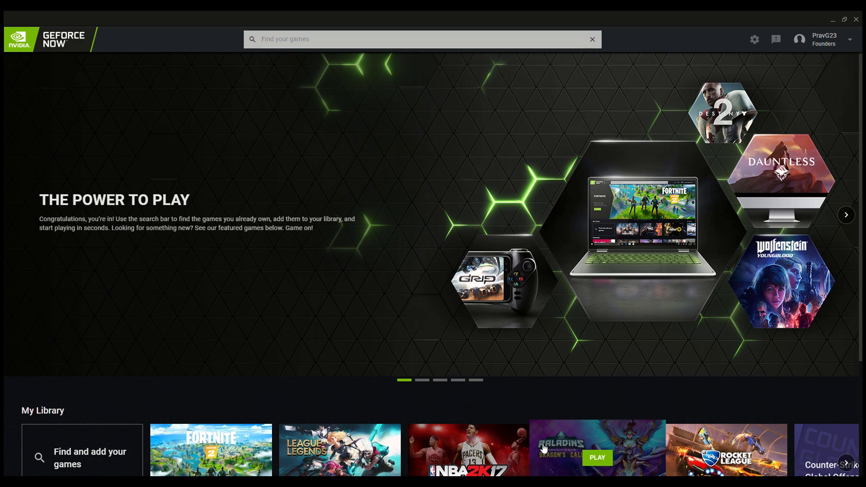
mouse_move(773, 401)
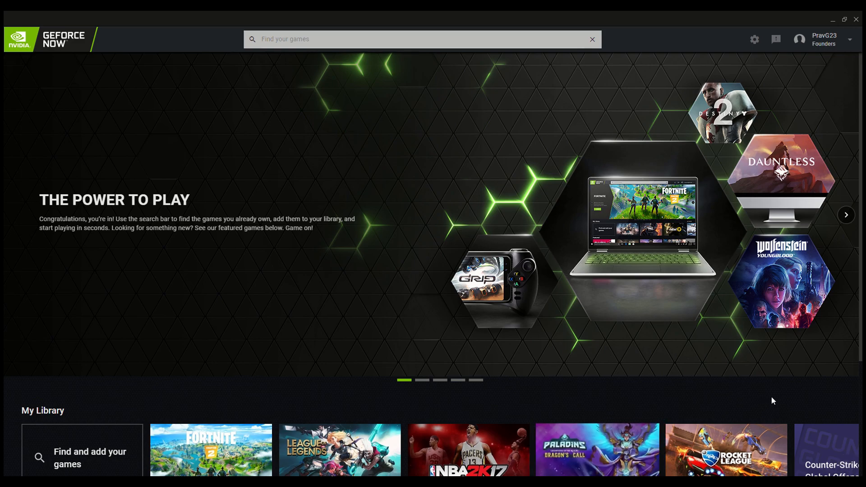
mouse_move(818, 61)
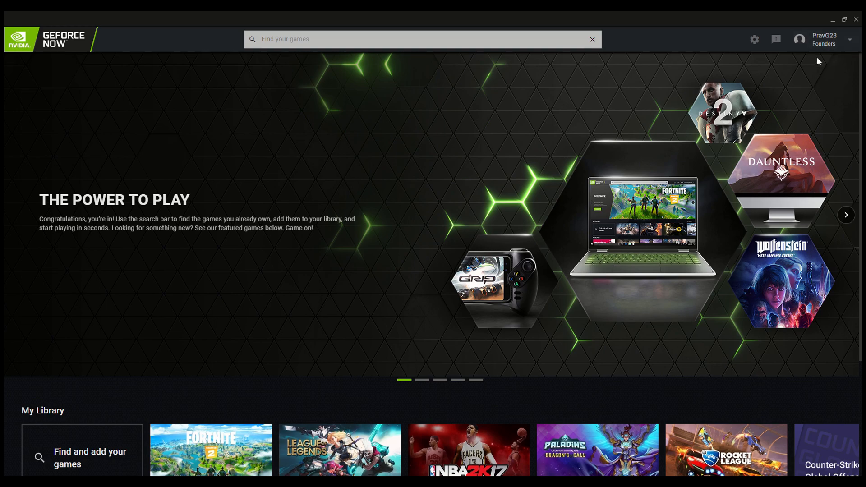
mouse_move(825, 42)
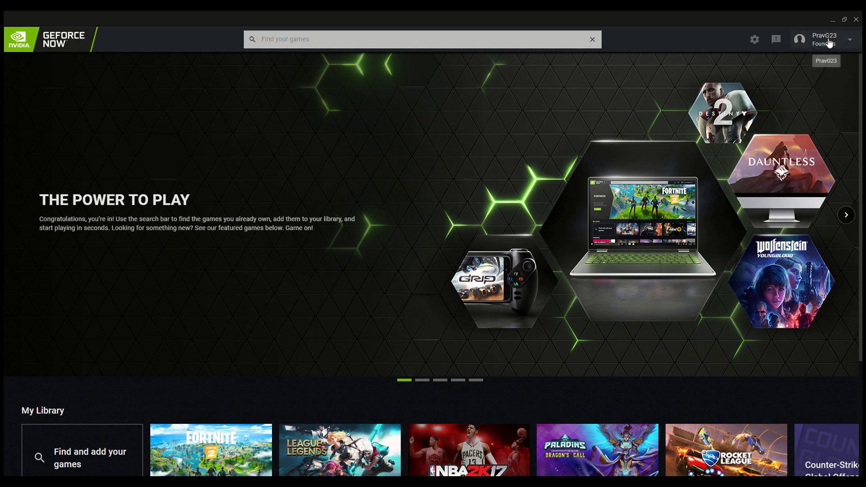
mouse_move(802, 55)
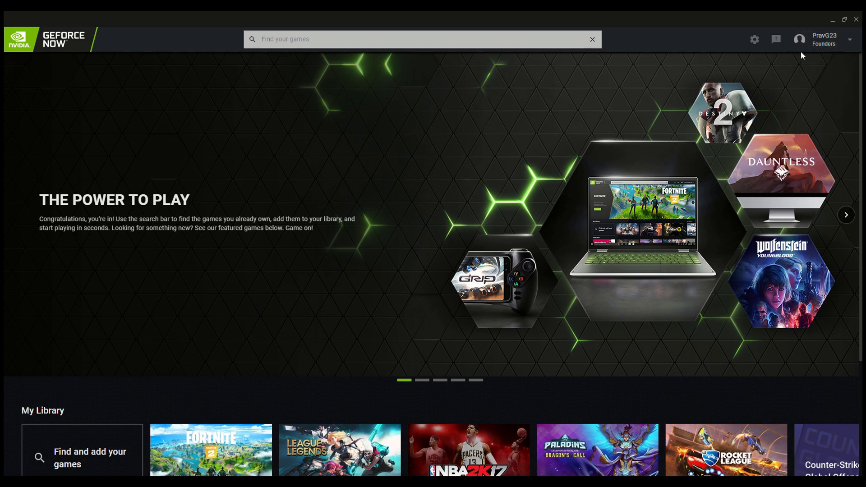
mouse_move(450, 364)
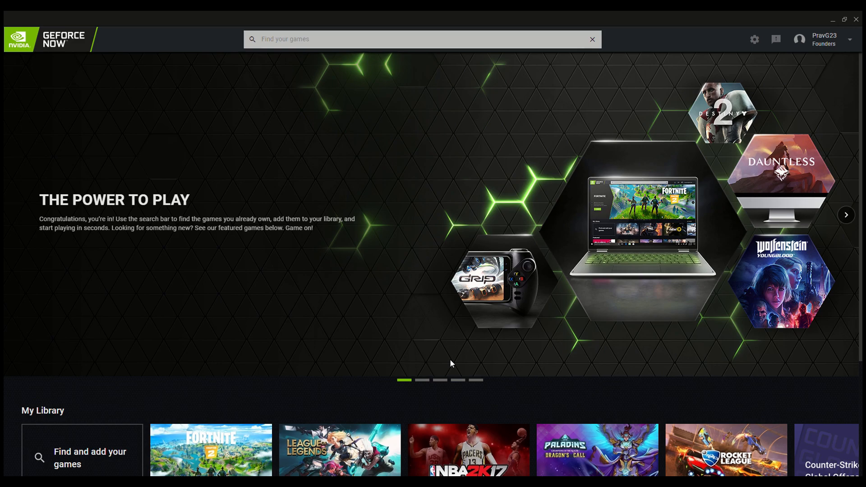
mouse_move(430, 383)
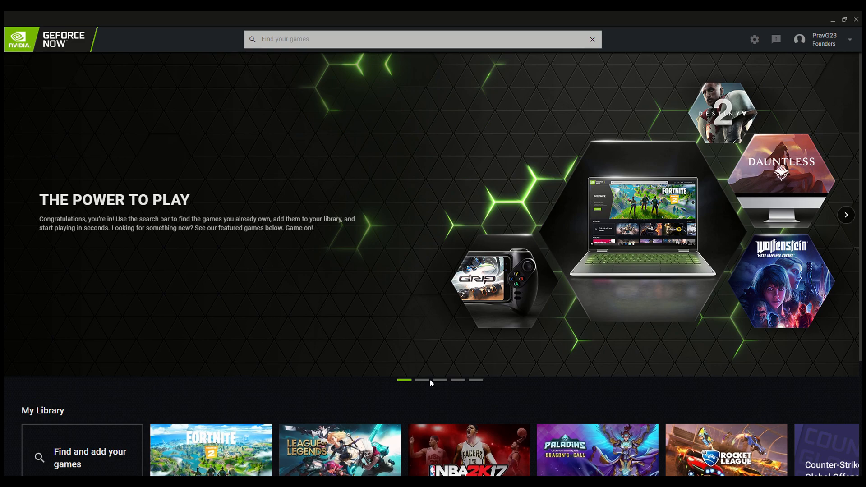
mouse_move(719, 181)
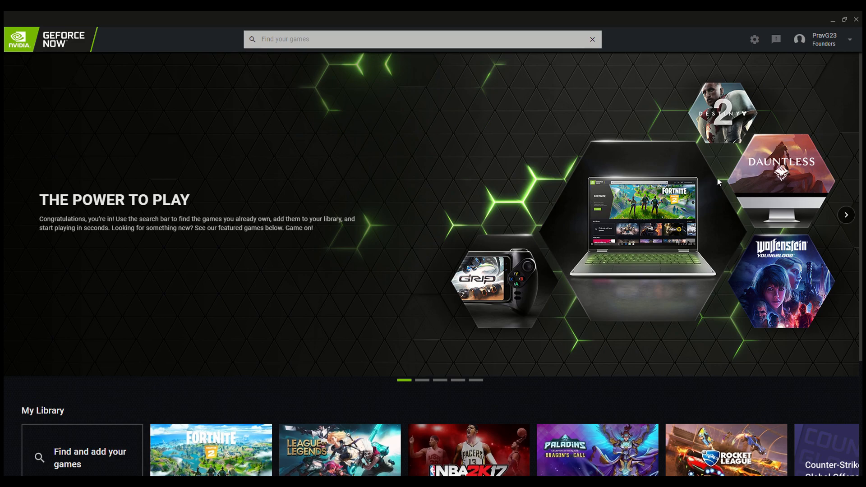
mouse_move(821, 90)
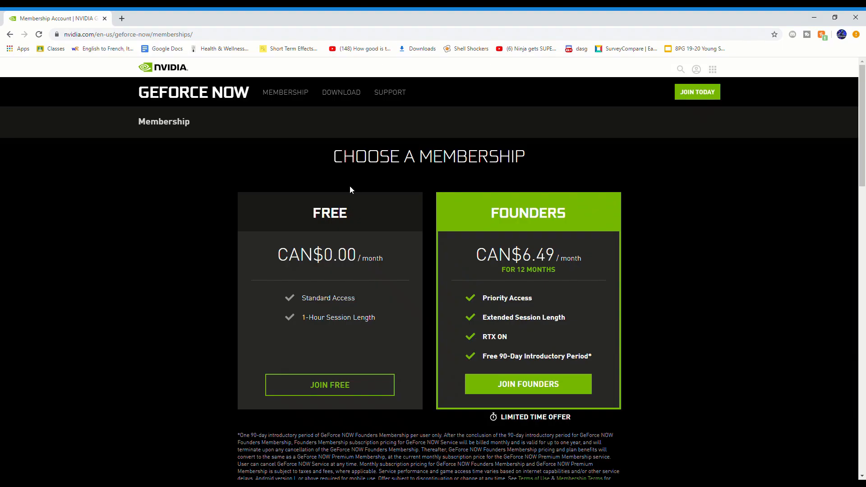
mouse_move(468, 246)
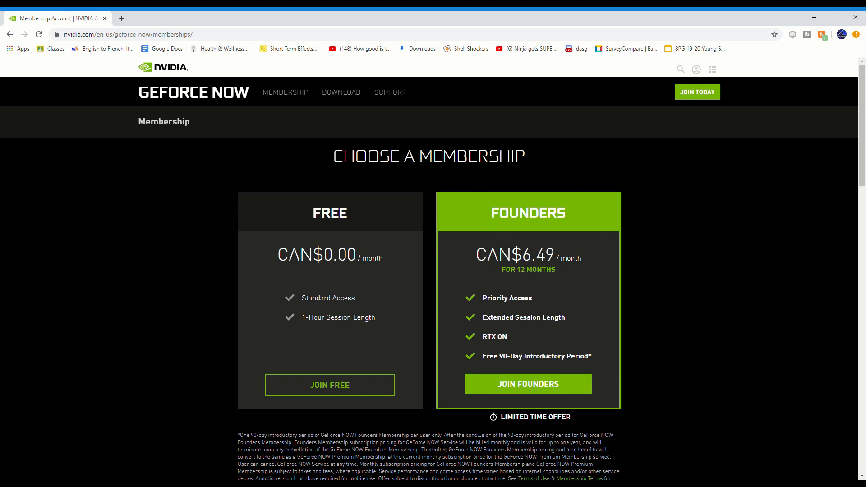
mouse_move(480, 357)
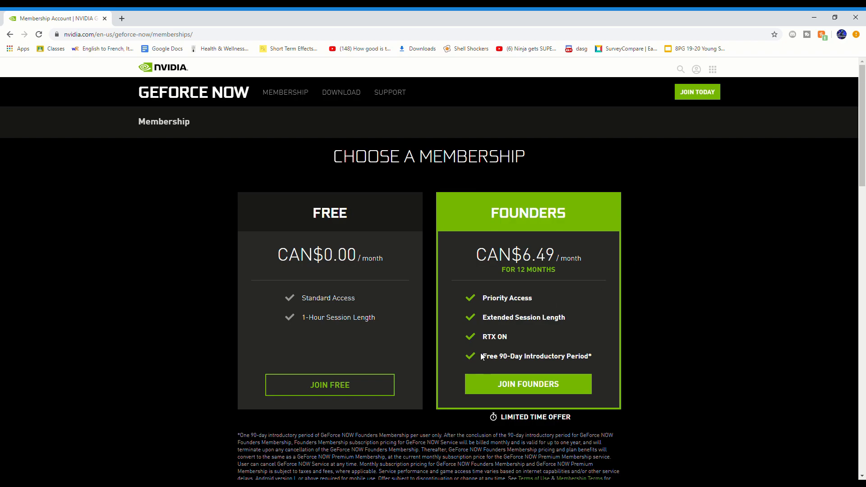
mouse_move(454, 366)
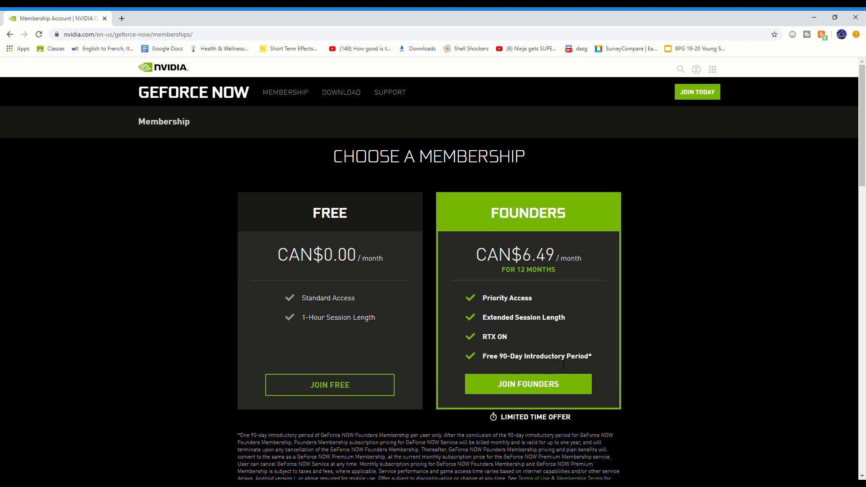
mouse_move(464, 388)
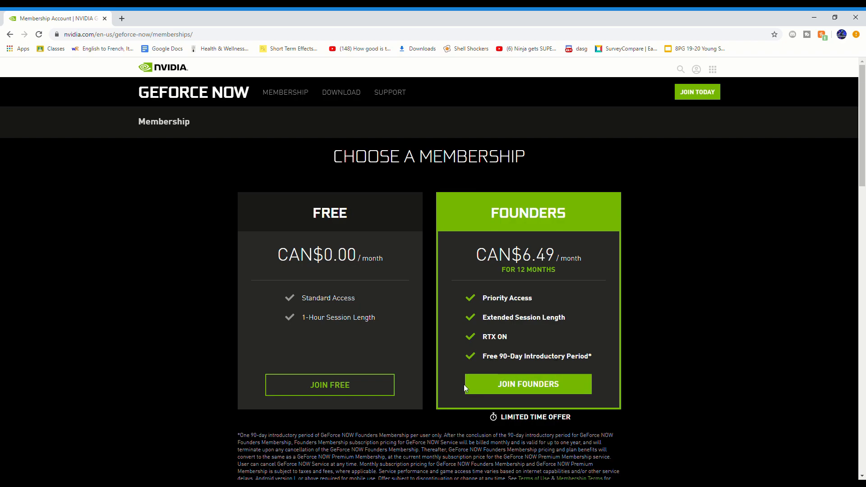
mouse_move(527, 384)
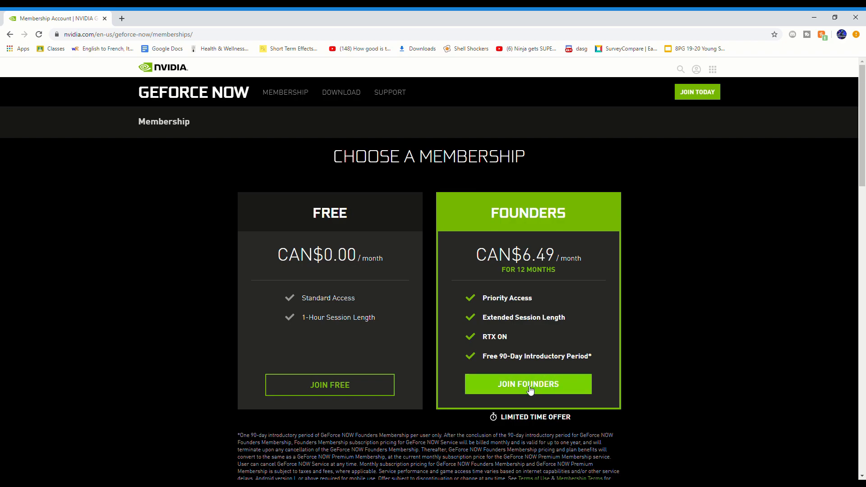
mouse_move(631, 385)
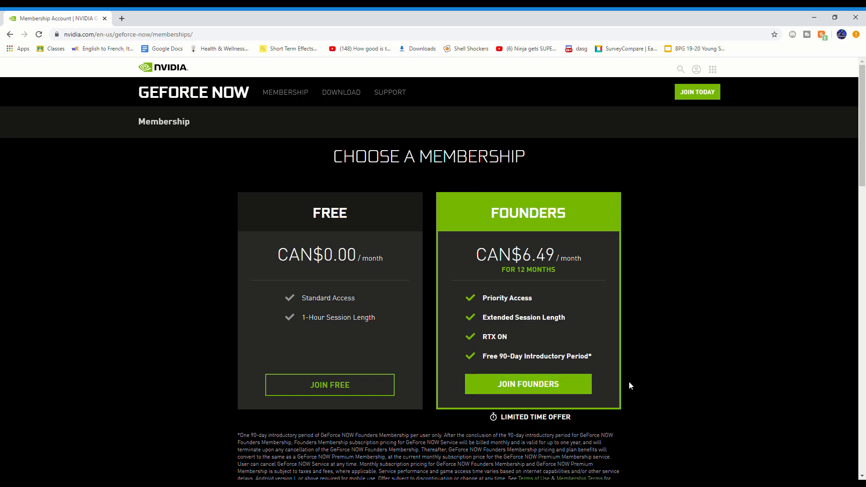
mouse_move(590, 381)
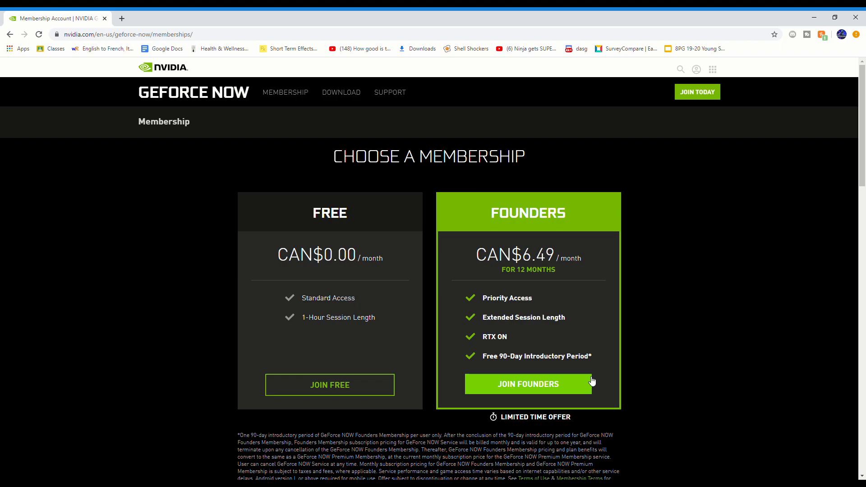
mouse_move(635, 358)
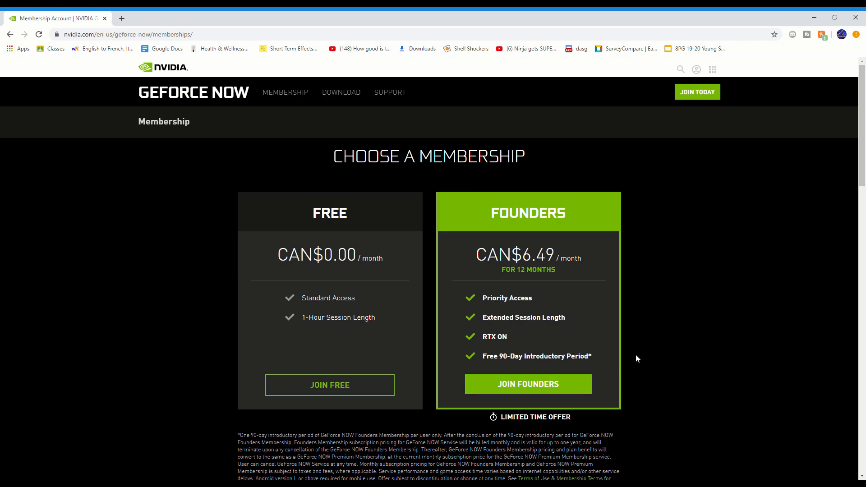
mouse_move(571, 385)
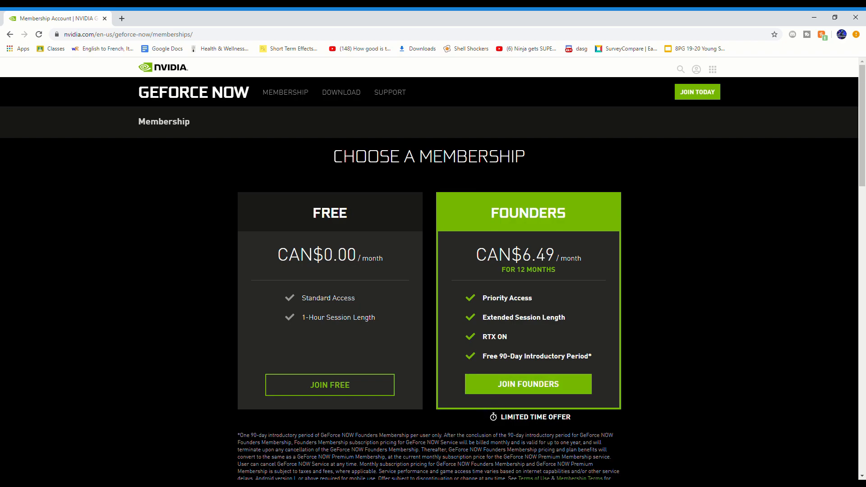
mouse_move(590, 256)
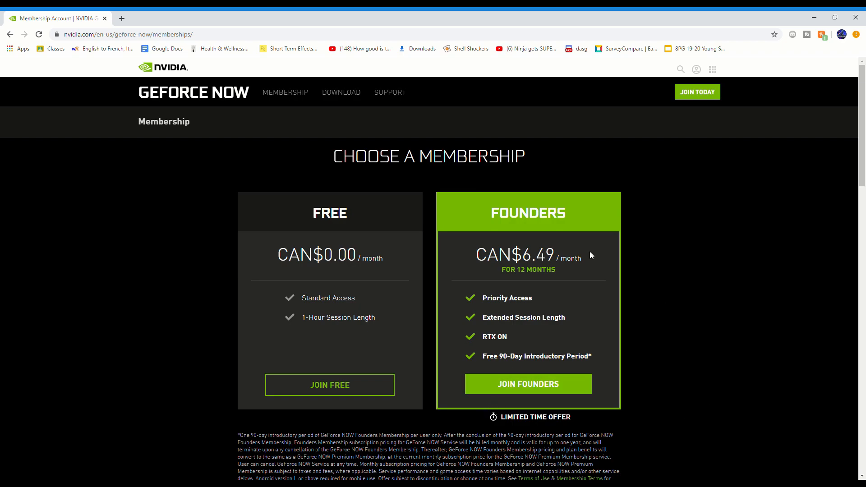
mouse_move(541, 349)
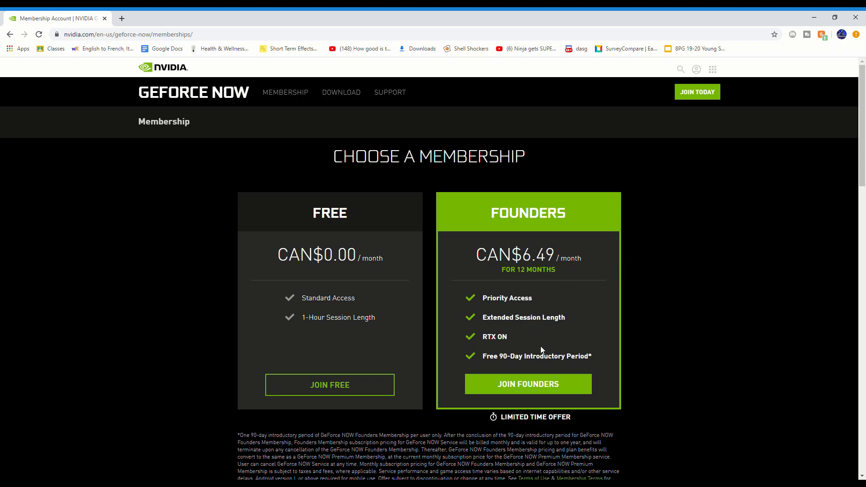
Step: Join the Founders plan and review the Account Overview showing Founders membership paid via PayPal
click(526, 384)
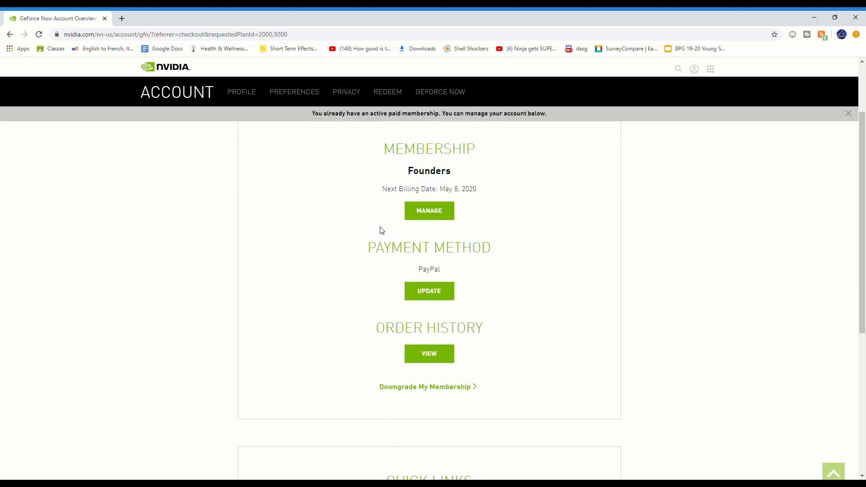
scroll(up, 3)
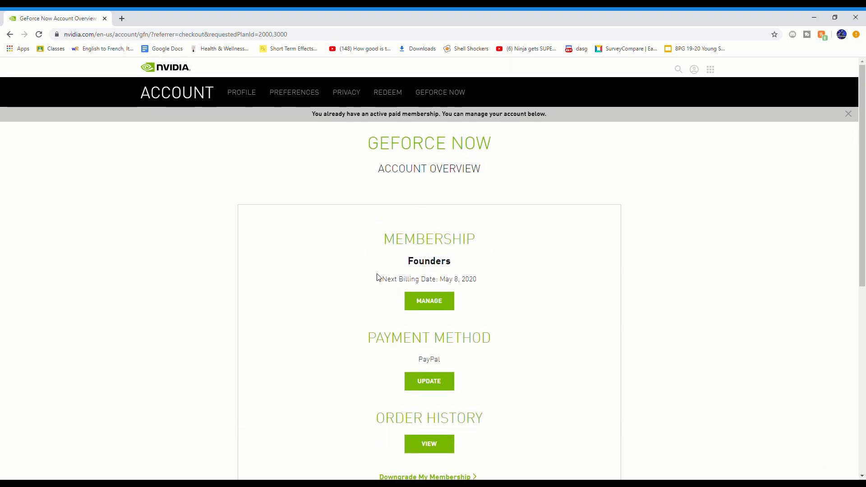
mouse_move(174, 316)
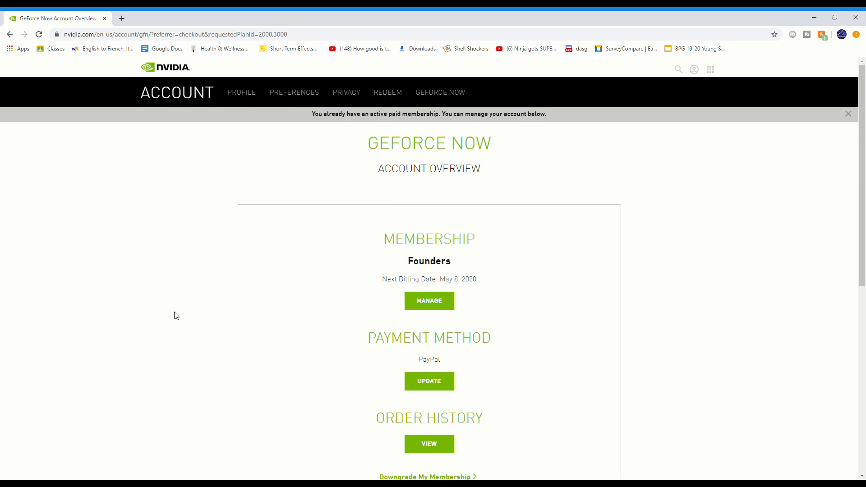
scroll(down, 3)
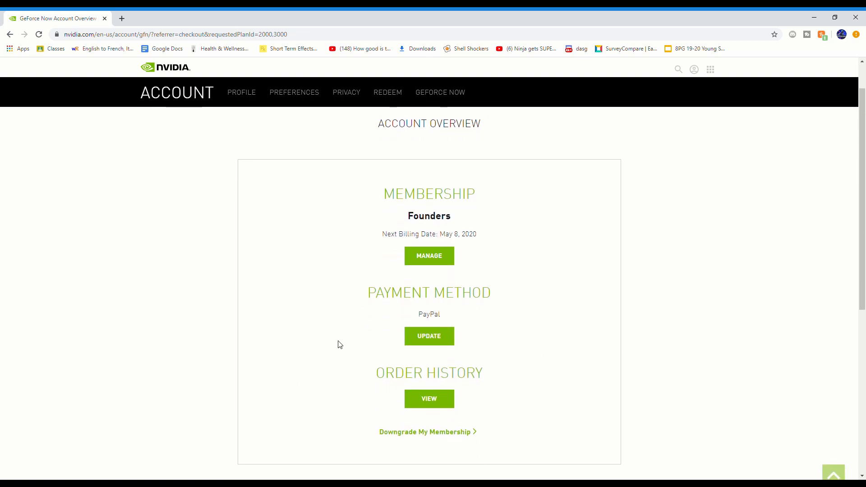
mouse_move(420, 308)
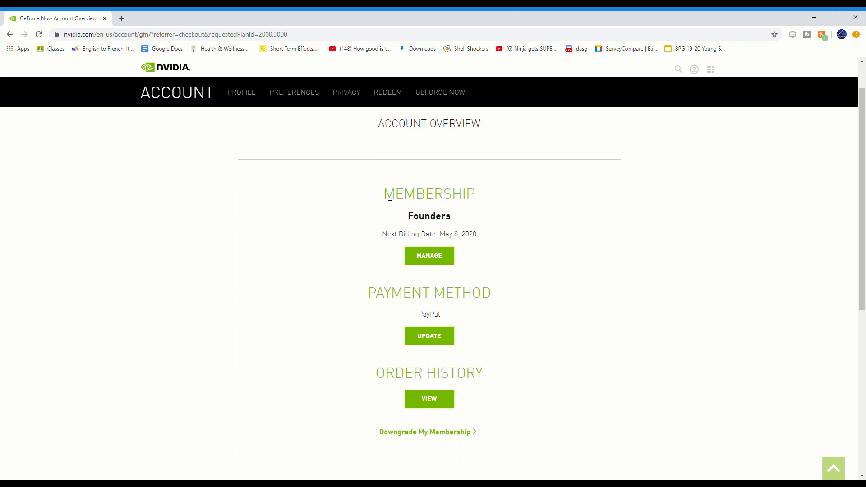
mouse_move(325, 236)
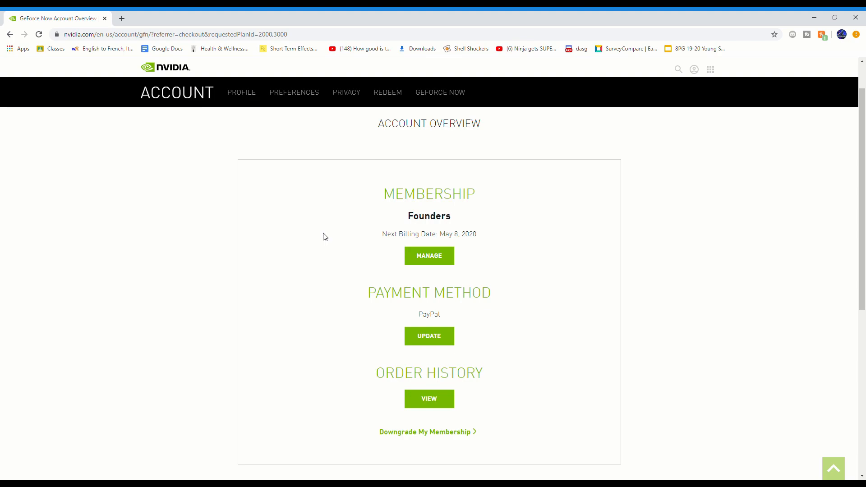
mouse_move(390, 198)
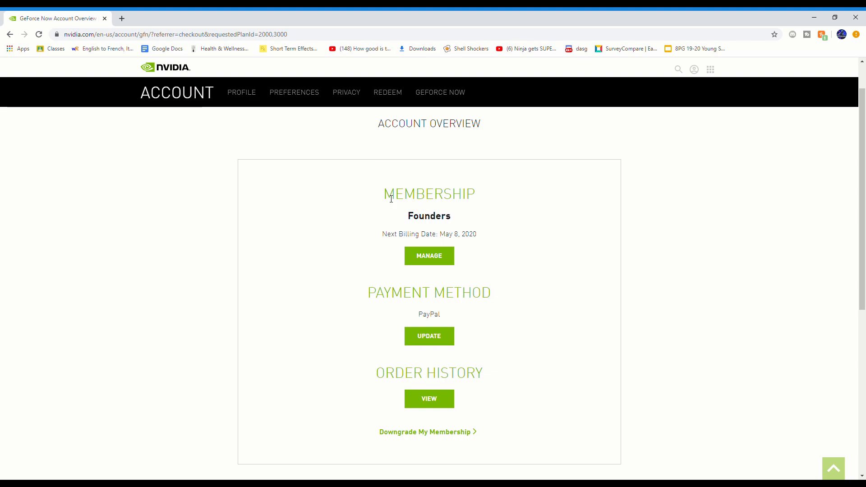
mouse_move(450, 342)
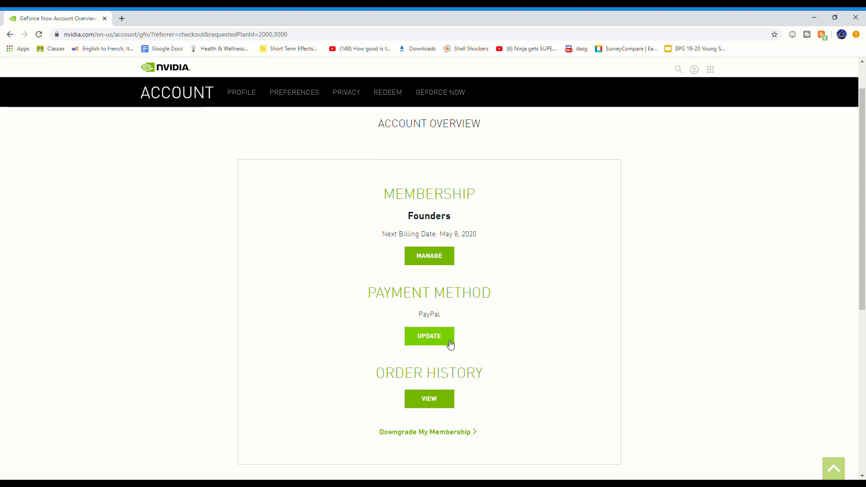
mouse_move(533, 308)
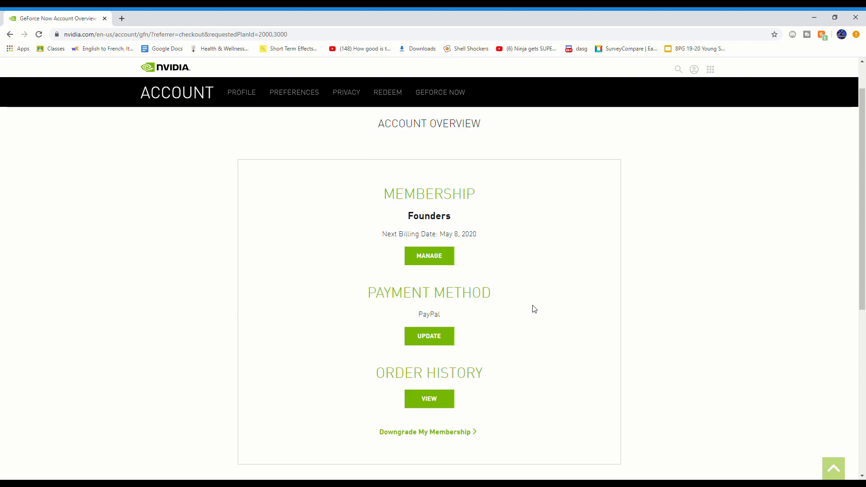
mouse_move(404, 203)
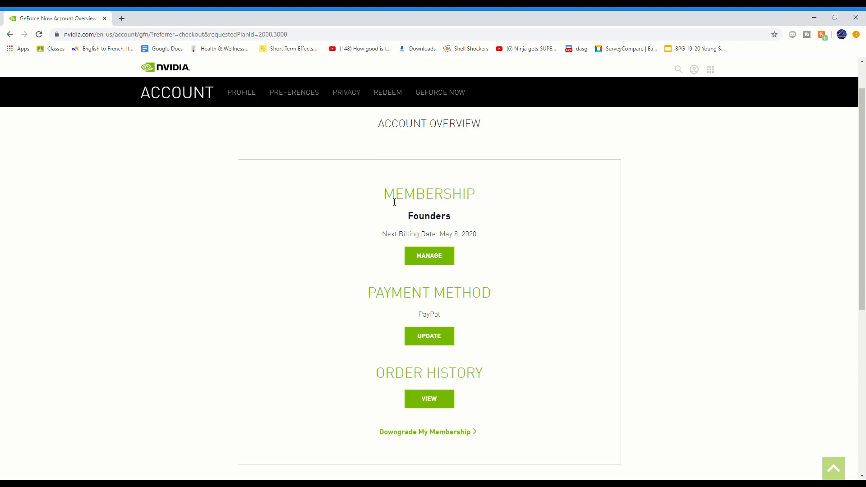
mouse_move(756, 86)
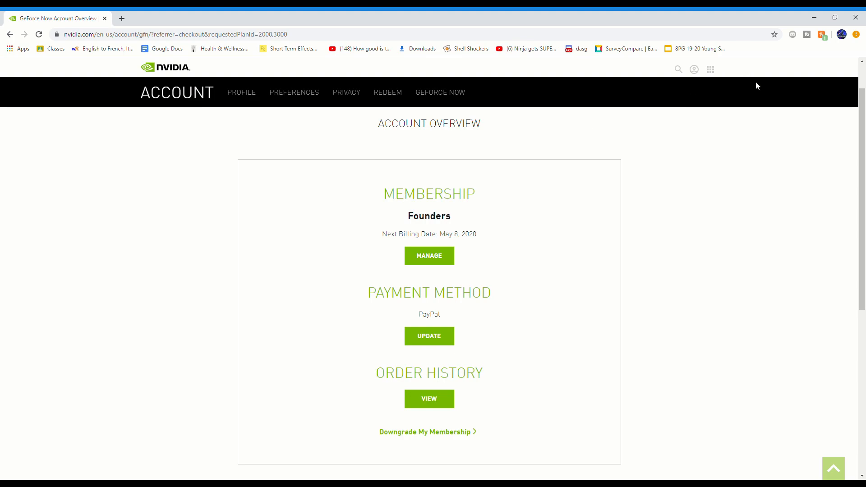